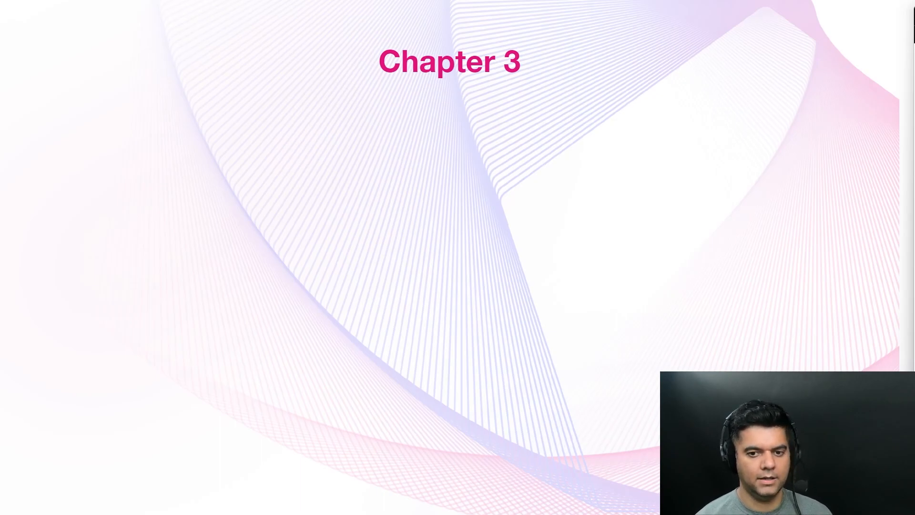
{"action": "mouse_move", "coordinate": [506, 242]}
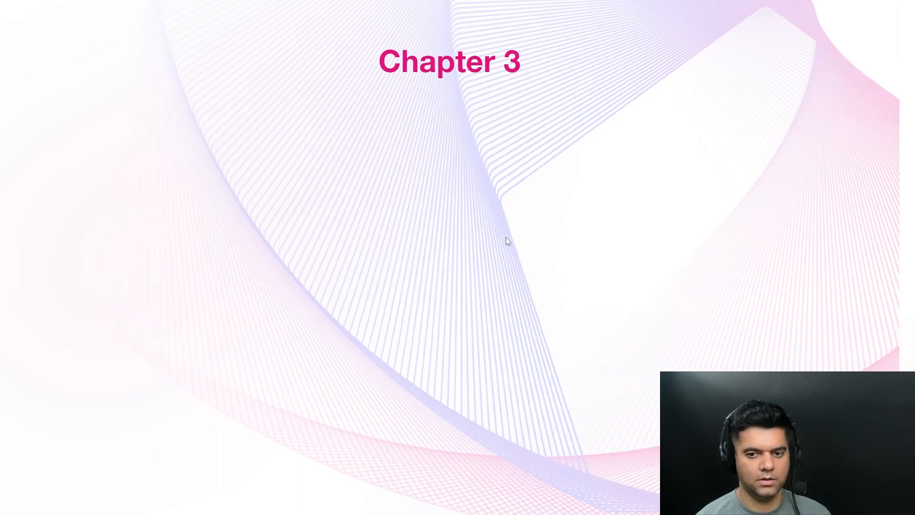